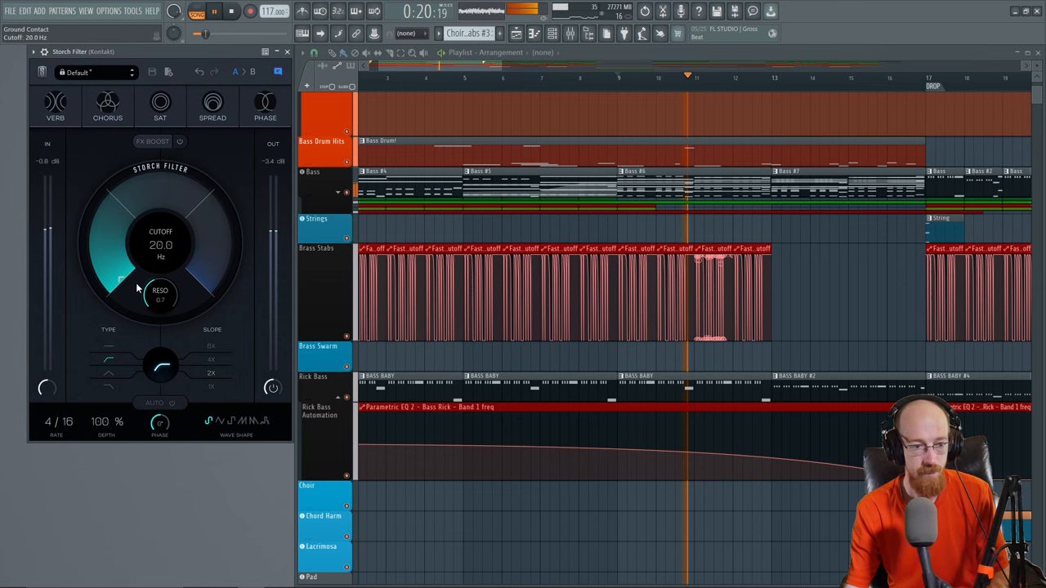
- Sweep the choir's Stereo Filter cutoff up from 20 Hz to about 1.15 kHz
{"action": "left_click_drag", "start_coordinate": [160, 294], "coordinate": [166, 286]}
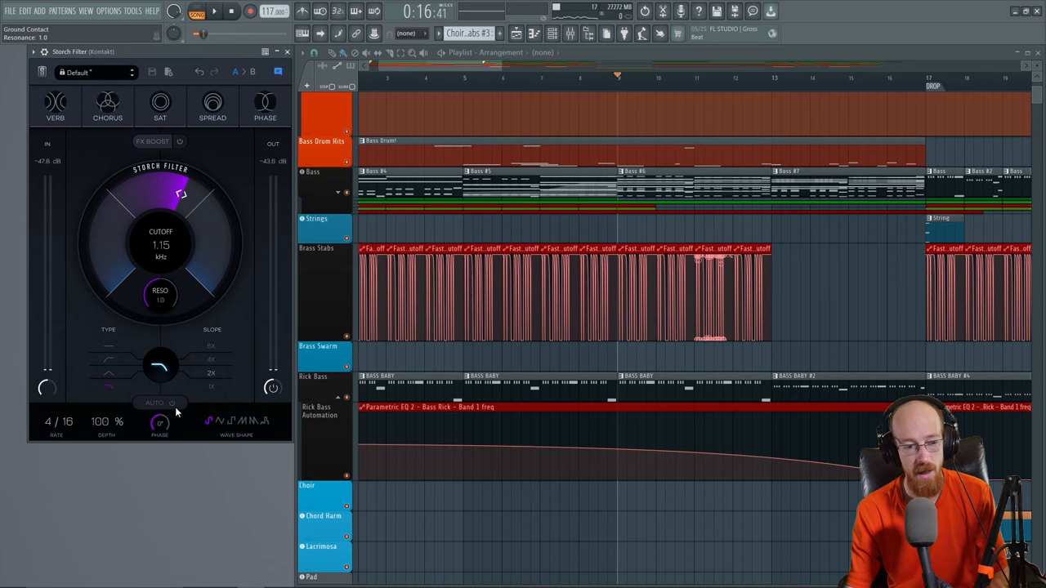
- Switch on the AUTO filter sweep and choose the triangle LFO shape
{"action": "left_click", "coordinate": [155, 402]}
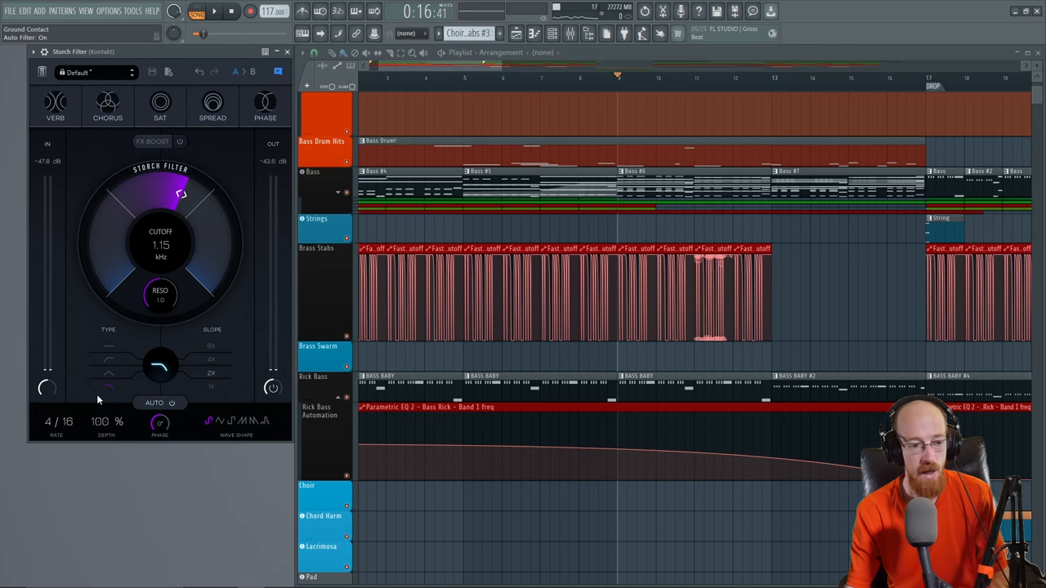
{"action": "mouse_move", "coordinate": [128, 232]}
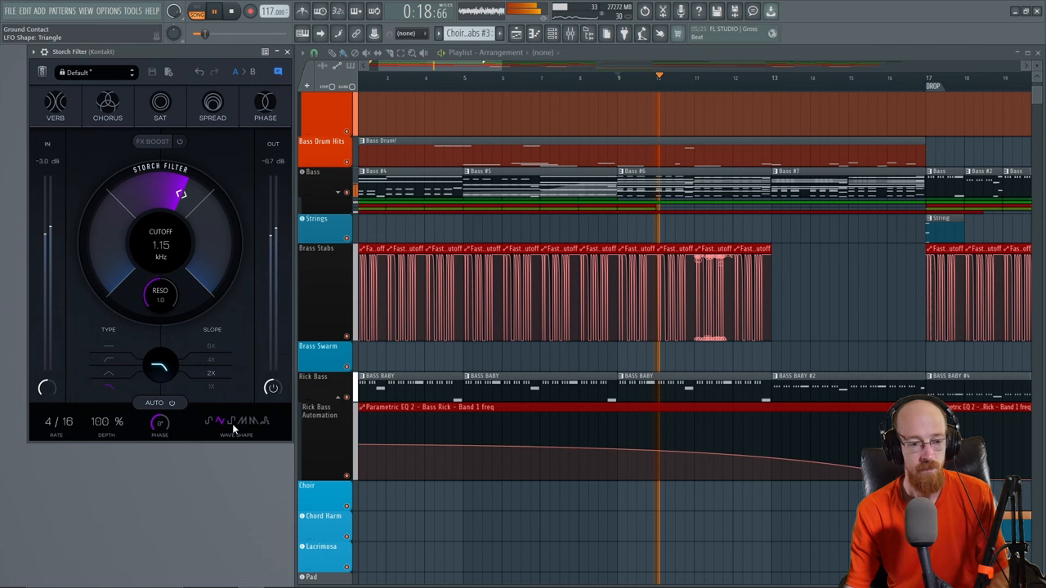
{"action": "left_click", "coordinate": [264, 422]}
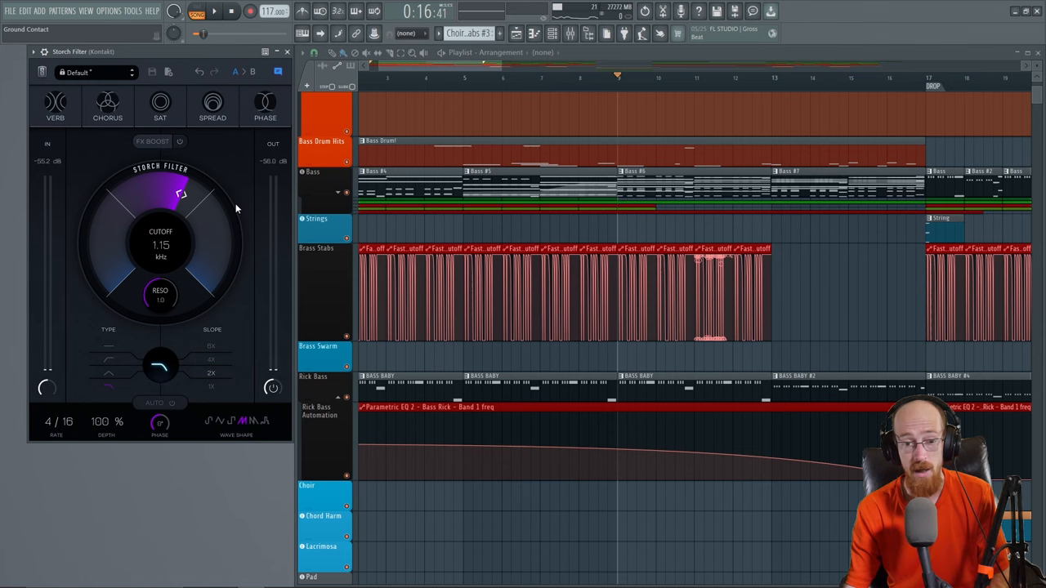
{"action": "mouse_move", "coordinate": [139, 415]}
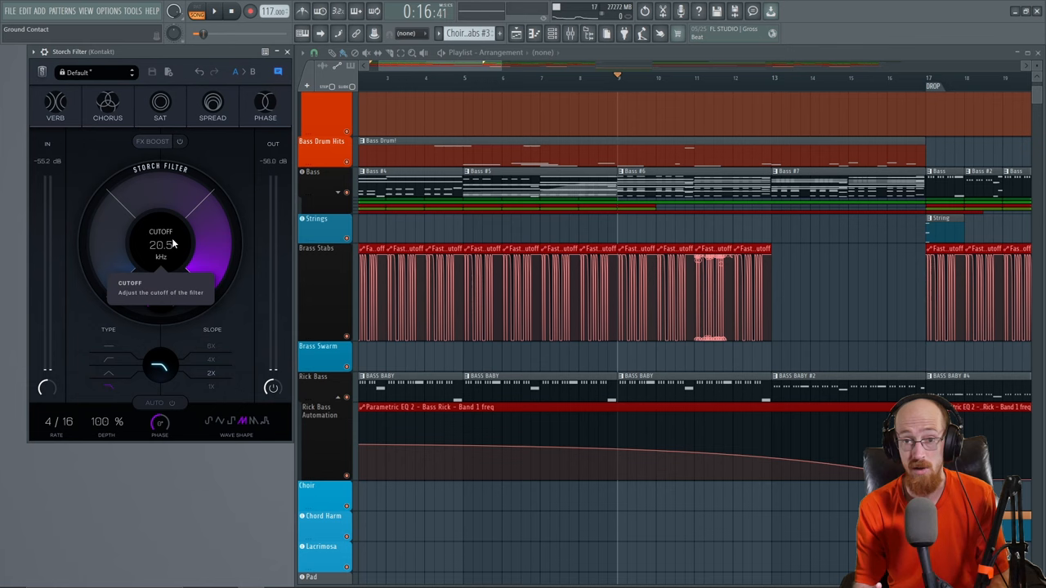
- Enable the VERB and CHORUS modules at the top of Stereo Filter
{"action": "left_click", "coordinate": [56, 105]}
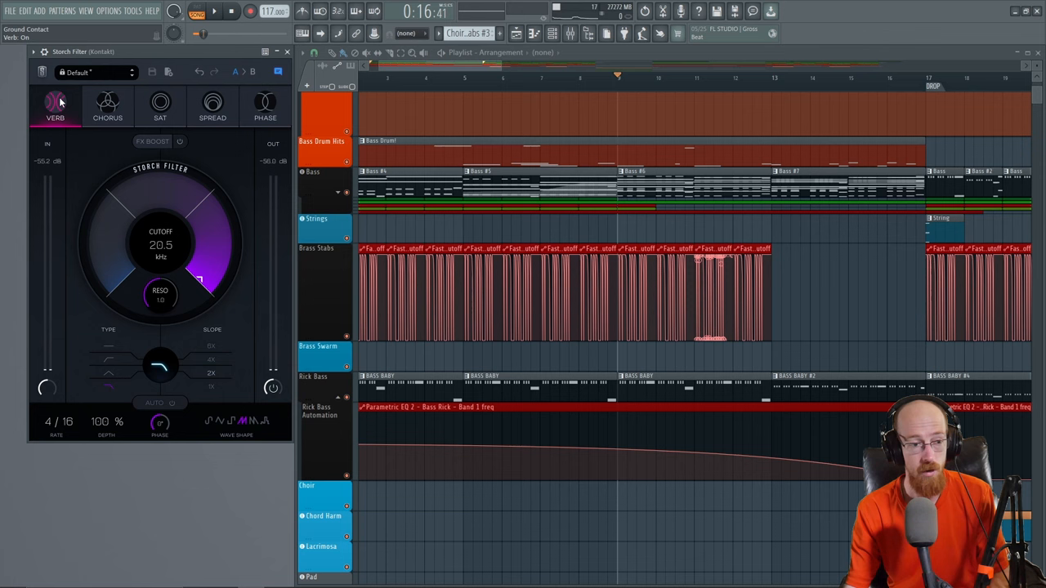
{"action": "left_click", "coordinate": [55, 102]}
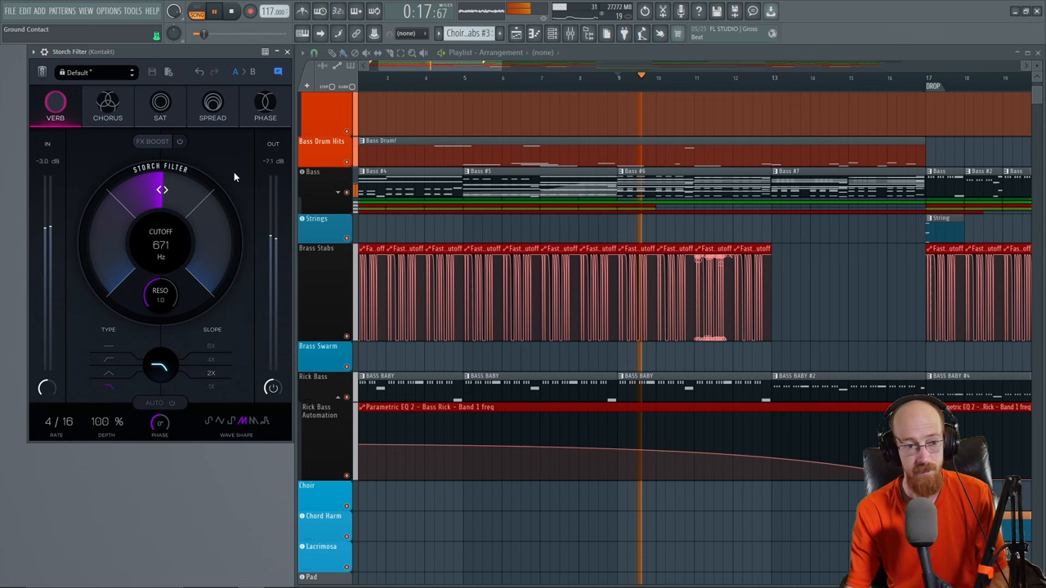
{"action": "left_click", "coordinate": [108, 105]}
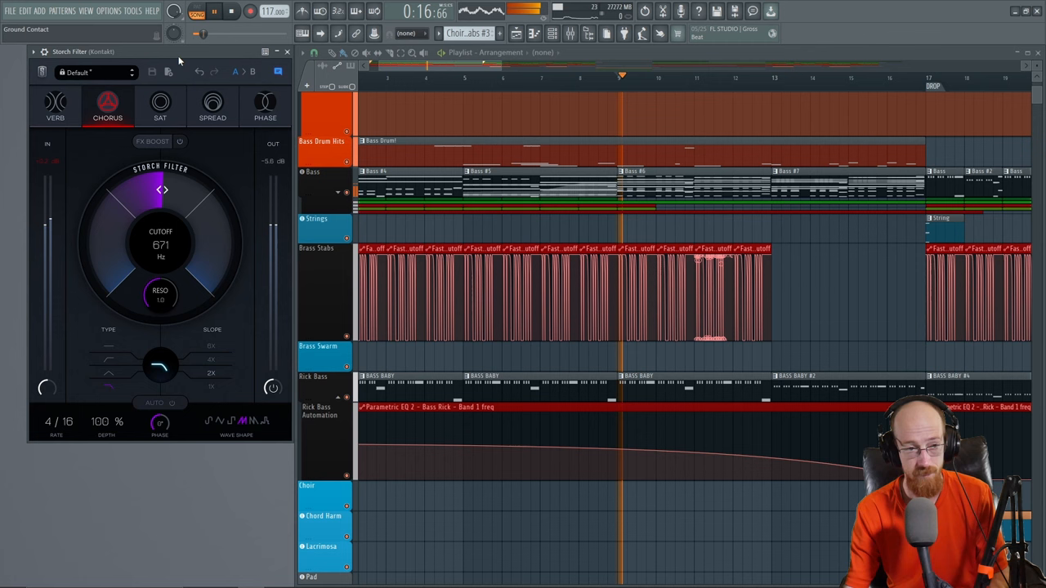
{"action": "left_click", "coordinate": [56, 105]}
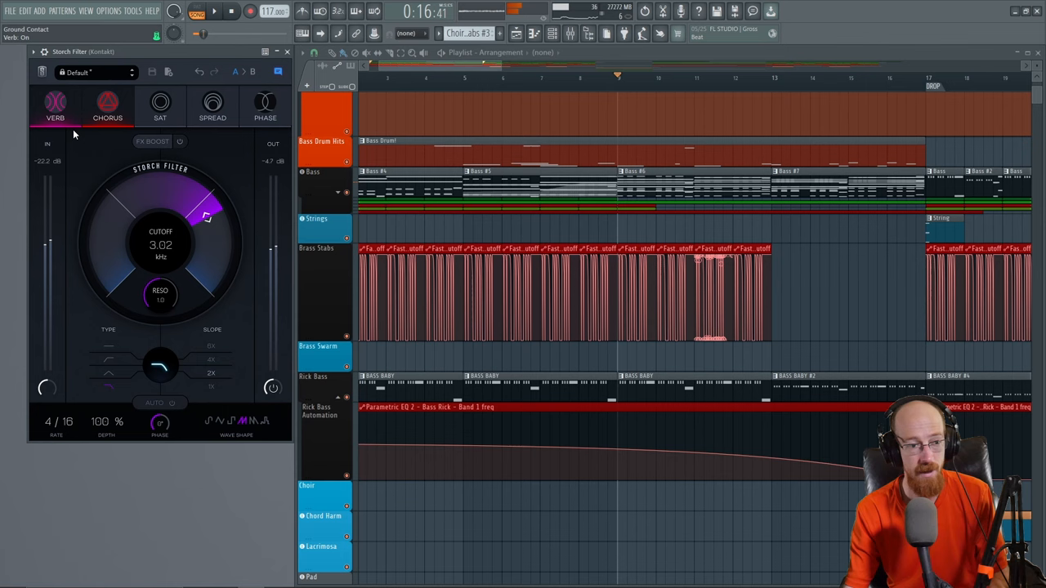
- Try saturation and phase, then settle the cutoff near 719 Hz with reverb on
{"action": "left_click_drag", "start_coordinate": [209, 215], "coordinate": [183, 196]}
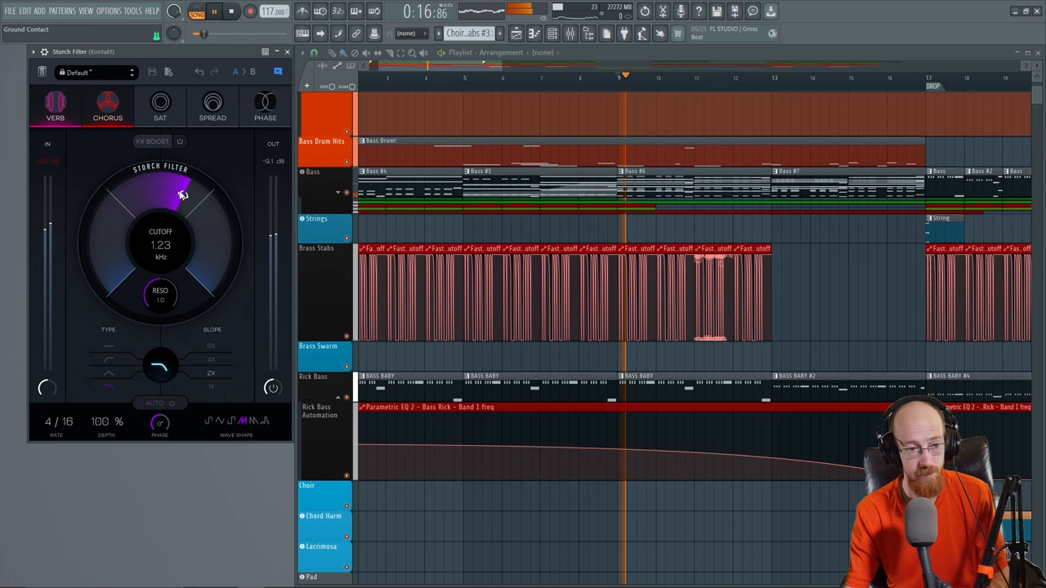
{"action": "left_click_drag", "start_coordinate": [181, 194], "coordinate": [181, 211]}
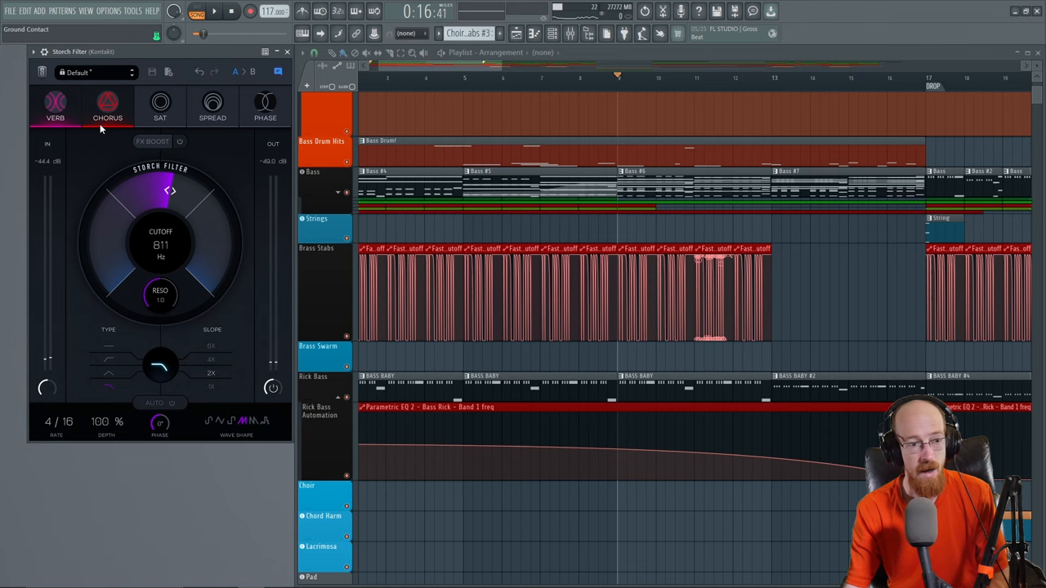
{"action": "left_click", "coordinate": [160, 104]}
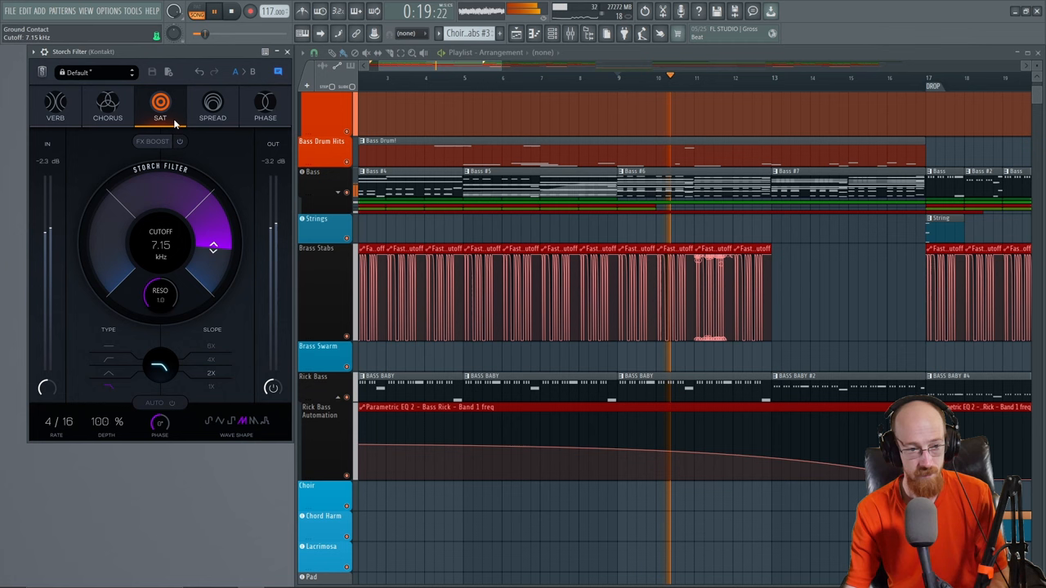
{"action": "left_click", "coordinate": [213, 106]}
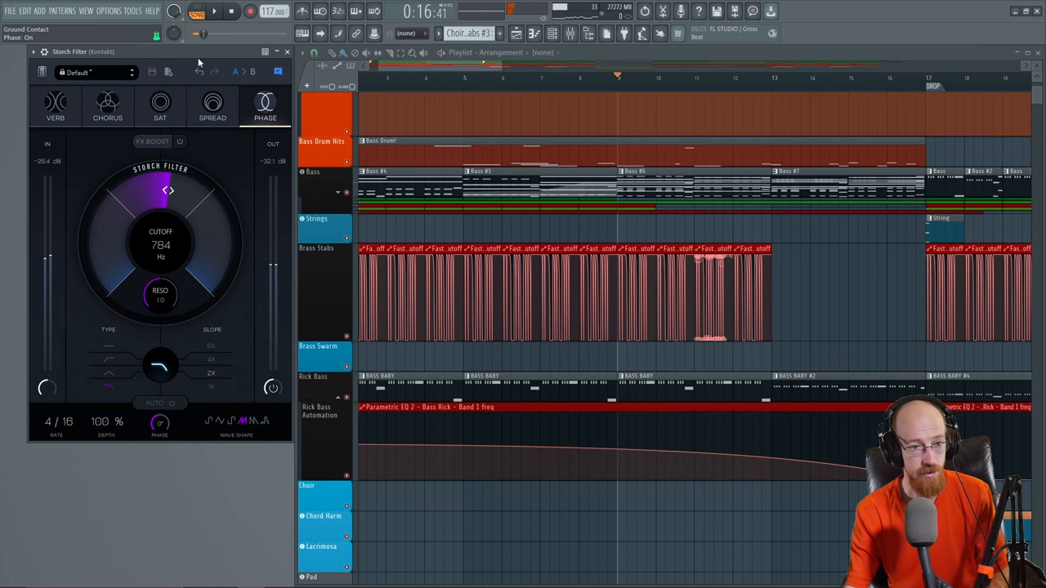
{"action": "left_click_drag", "start_coordinate": [167, 190], "coordinate": [182, 188]}
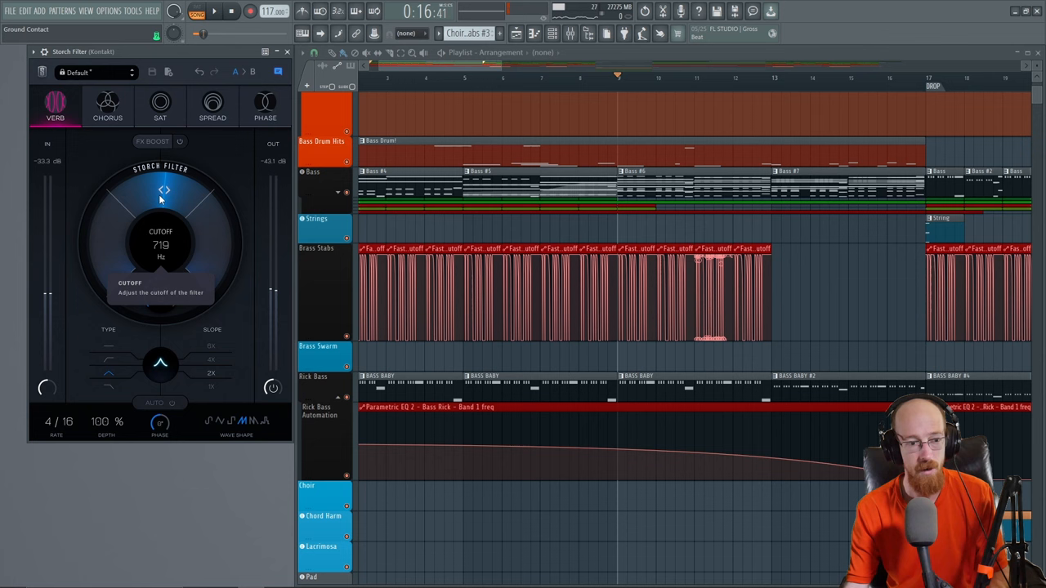
- Keep reverb on and create a cutoff automation clip for the choir's filter
{"action": "left_click", "coordinate": [55, 106]}
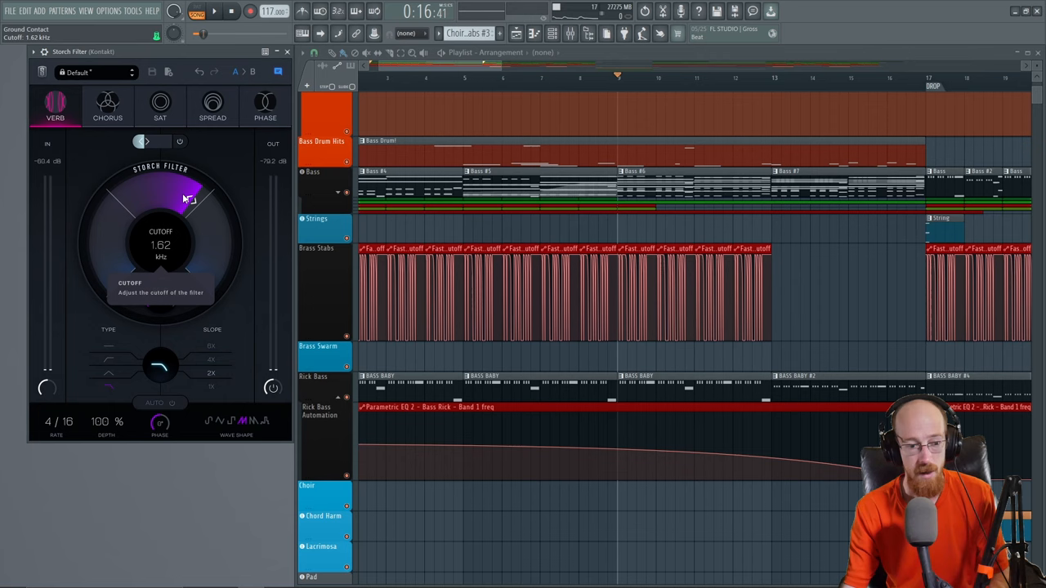
{"action": "left_click", "coordinate": [285, 51]}
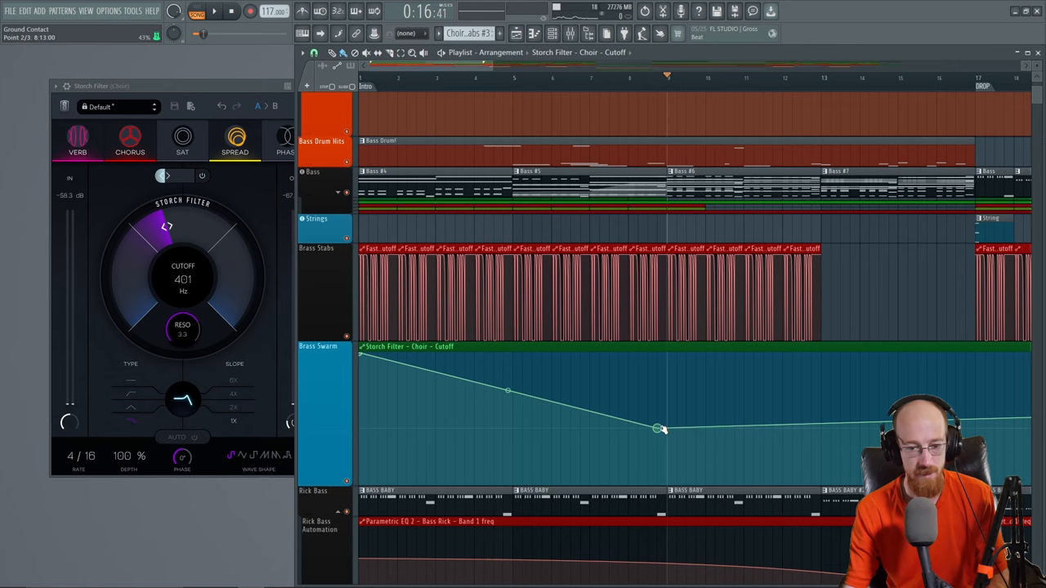
- Drag the automation points so the cutoff dips mid-clip and rises again afterwards
{"action": "left_click_drag", "start_coordinate": [660, 428], "coordinate": [667, 428]}
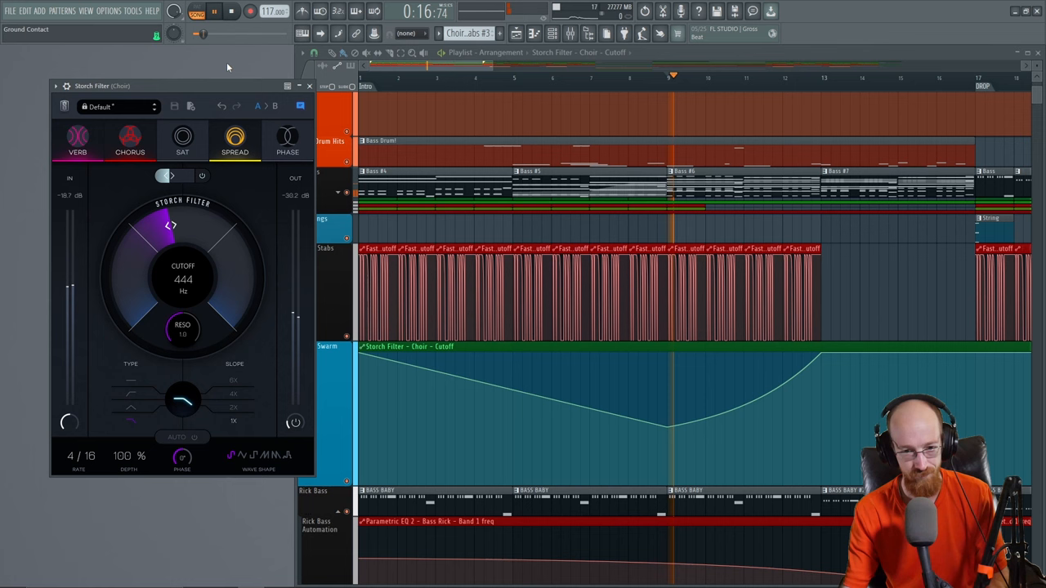
- Pull the curve's tension so the cutoff rises exponentially to the full 20.5 kHz
{"action": "left_click_drag", "start_coordinate": [170, 225], "coordinate": [225, 245]}
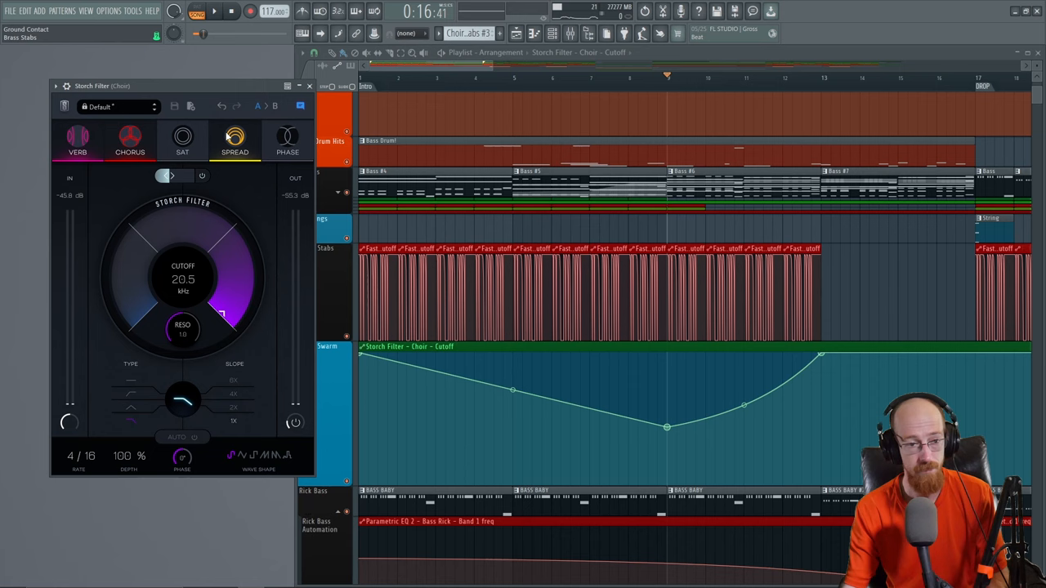
{"action": "mouse_move", "coordinate": [193, 238]}
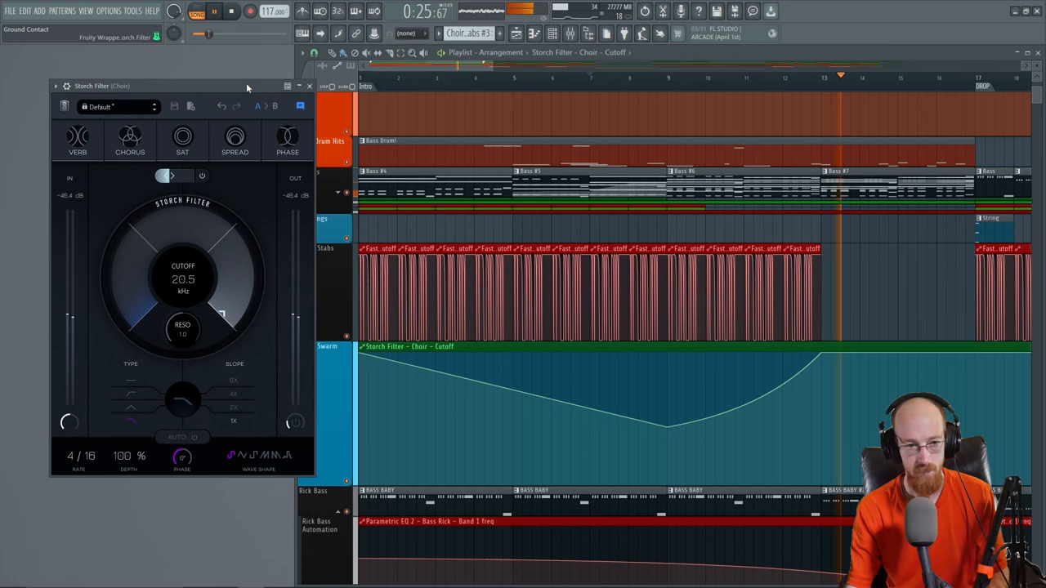
{"action": "left_click_drag", "start_coordinate": [183, 278], "coordinate": [203, 229]}
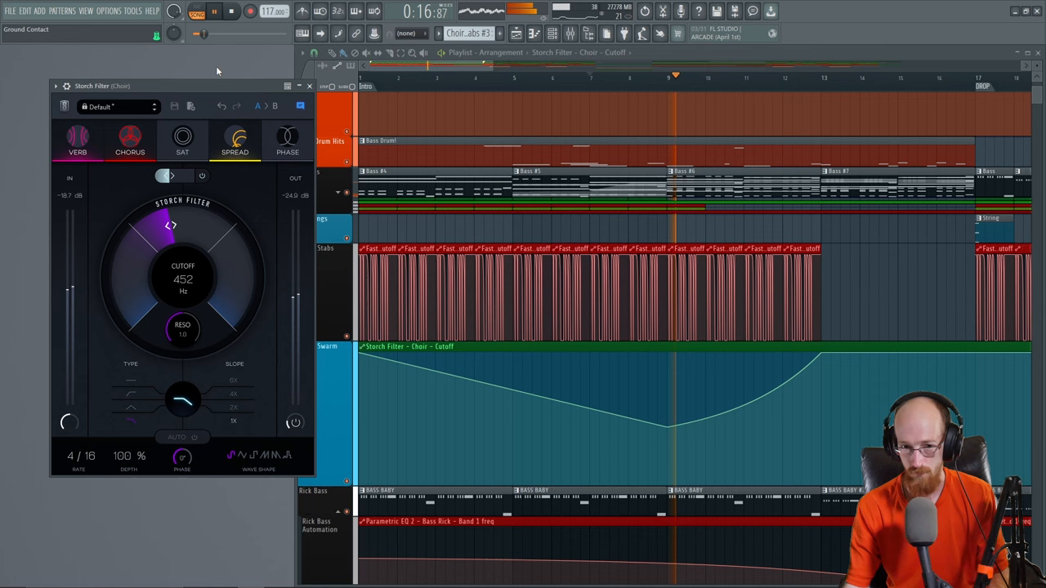
{"action": "left_click_drag", "start_coordinate": [172, 229], "coordinate": [225, 245]}
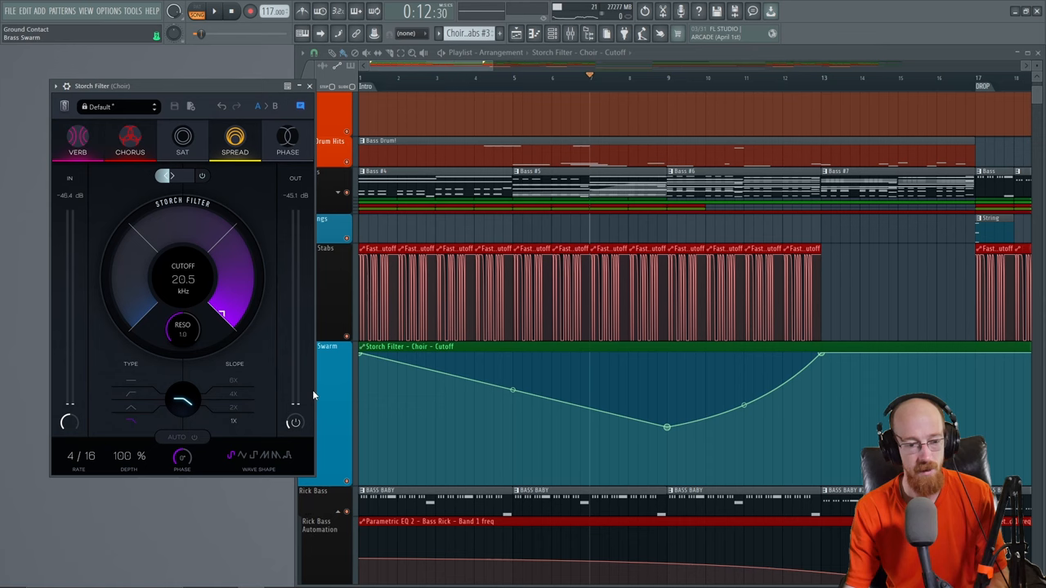
{"action": "left_click_drag", "start_coordinate": [183, 246], "coordinate": [163, 302]}
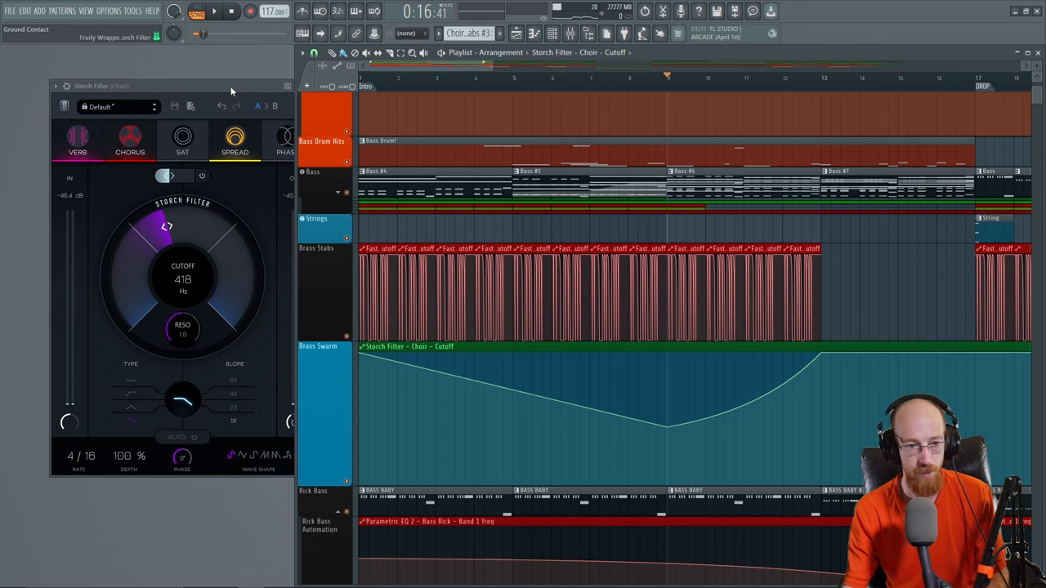
{"action": "left_click_drag", "start_coordinate": [188, 220], "coordinate": [216, 237]}
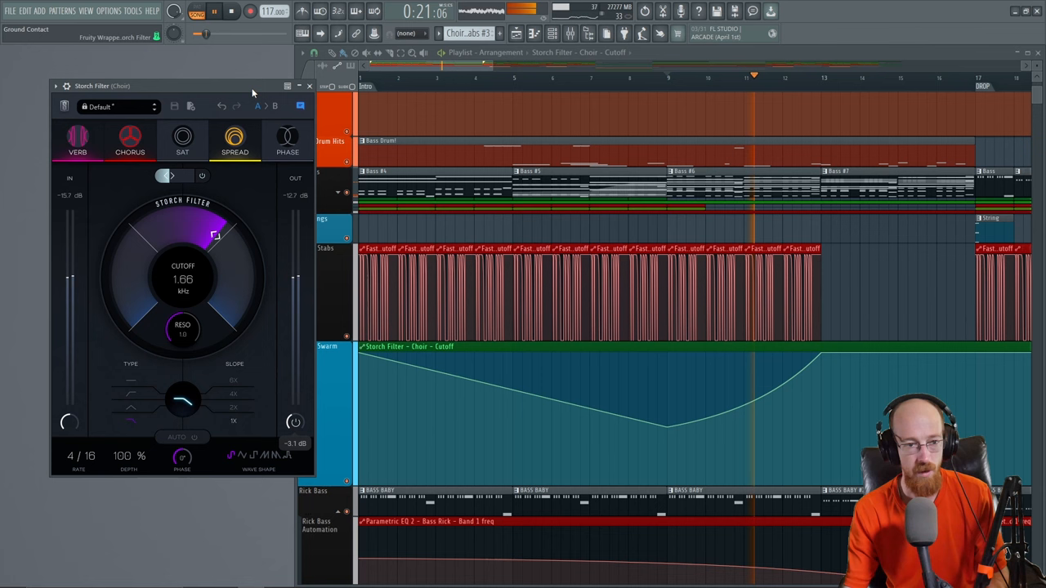
{"action": "left_click_drag", "start_coordinate": [216, 237], "coordinate": [228, 249]}
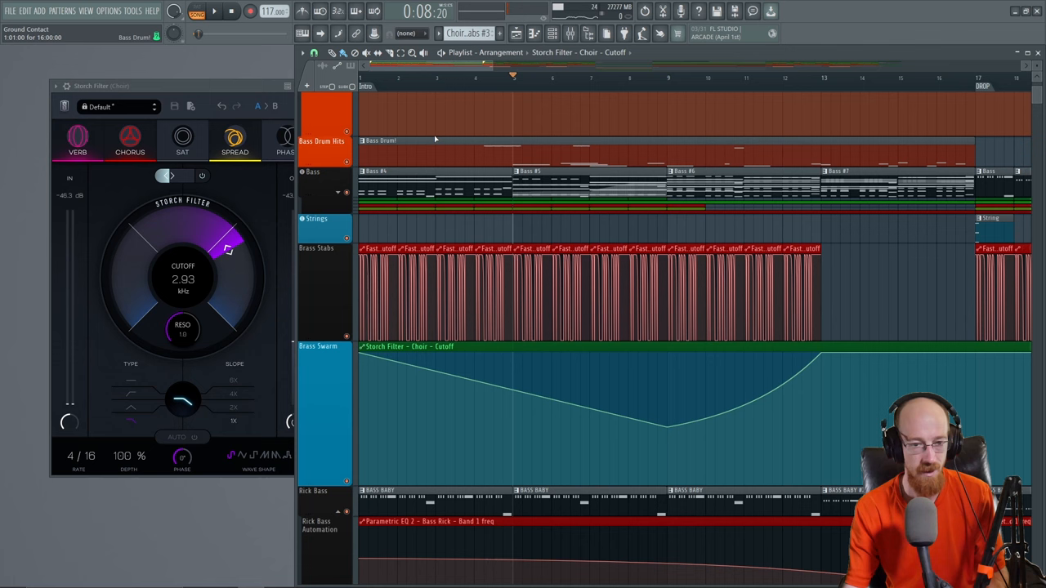